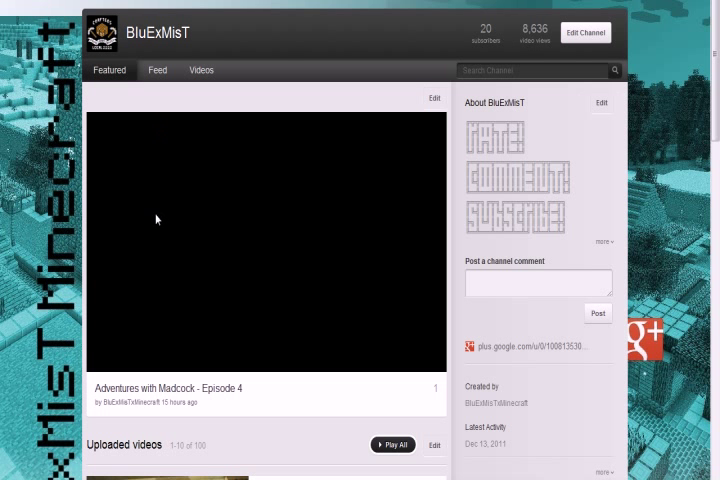
Browse the channel's uploaded videos list down to the page numbers.
left_click(201, 69)
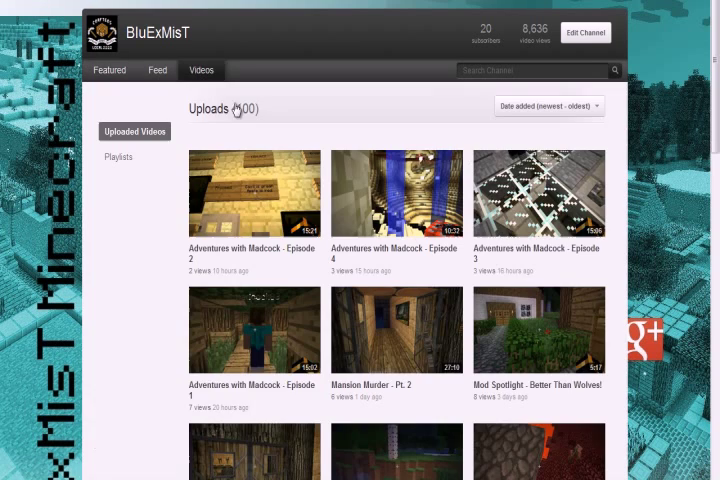
scroll("down", 3)
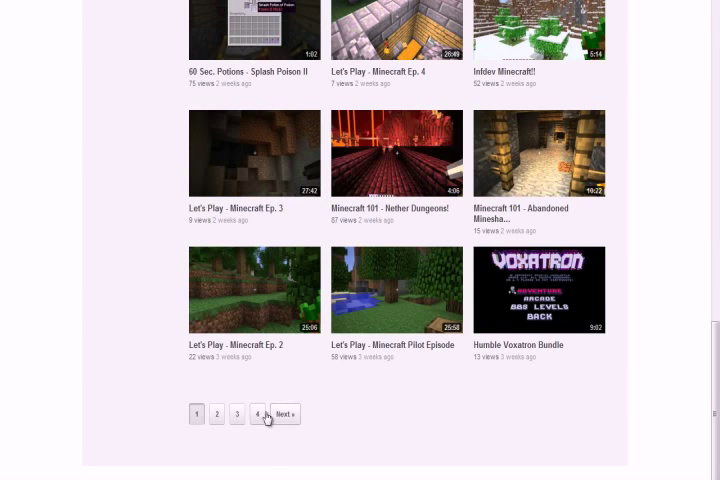
left_click(257, 413)
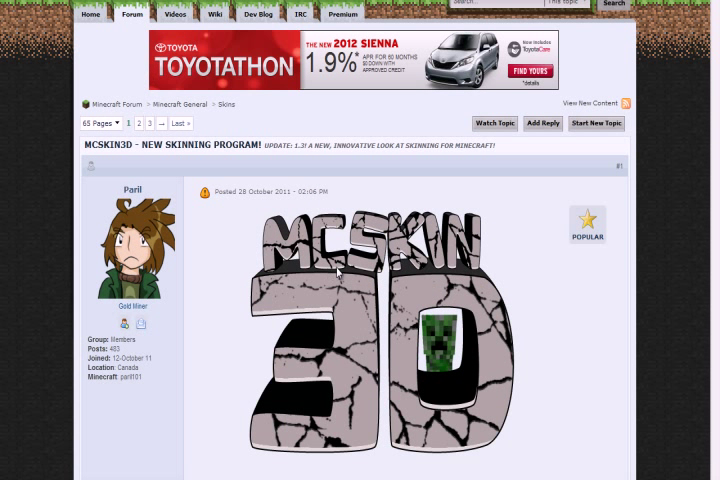
mouse_move(361, 358)
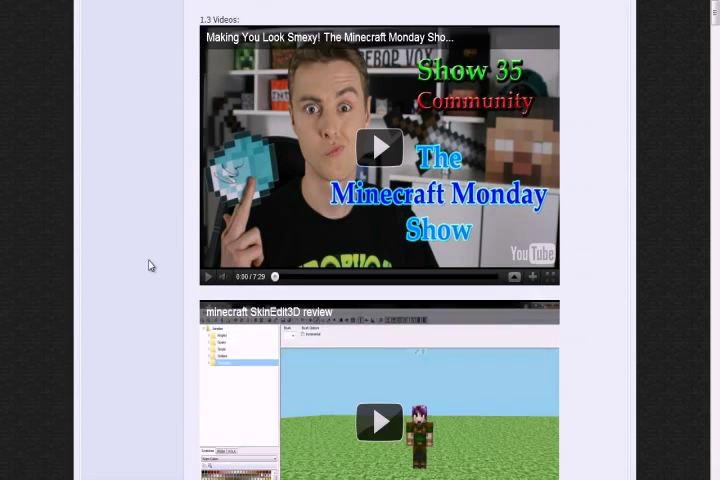
Read the MCSkin3D forum topic to Notes/Todo, hiding the screenshots spoiler.
scroll("down", 3)
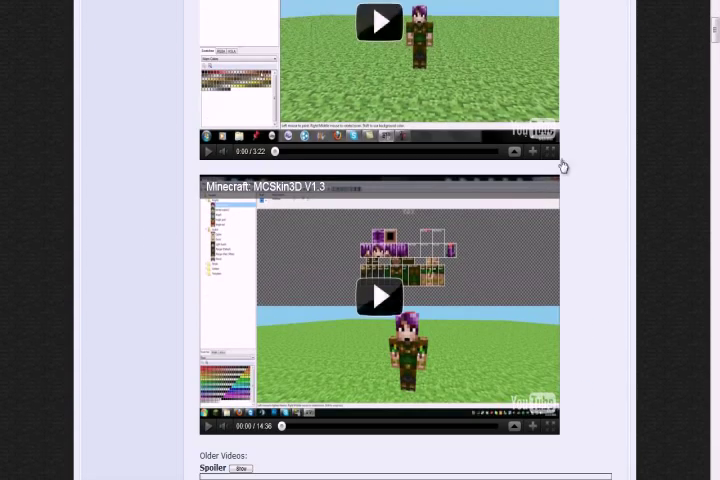
scroll("down", 3)
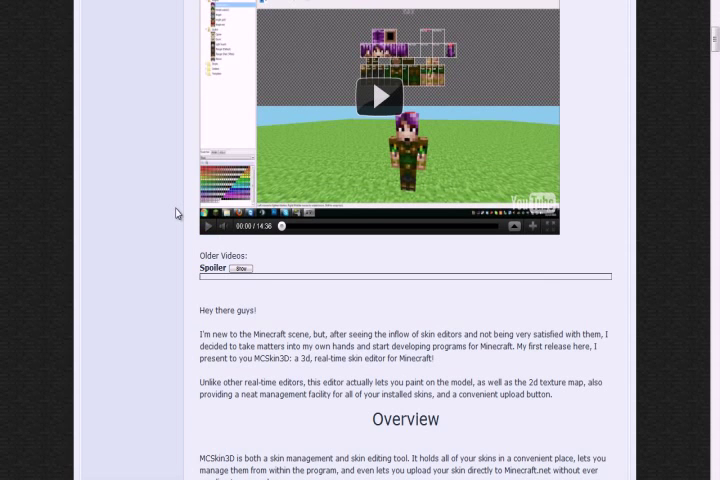
scroll("down", 3)
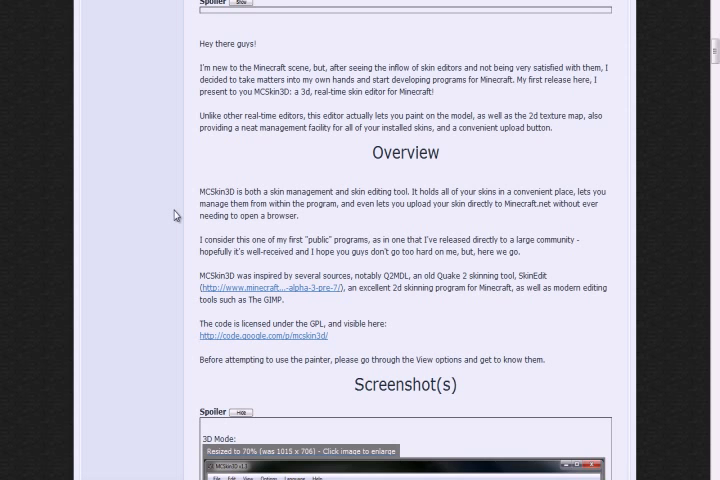
scroll("down", 3)
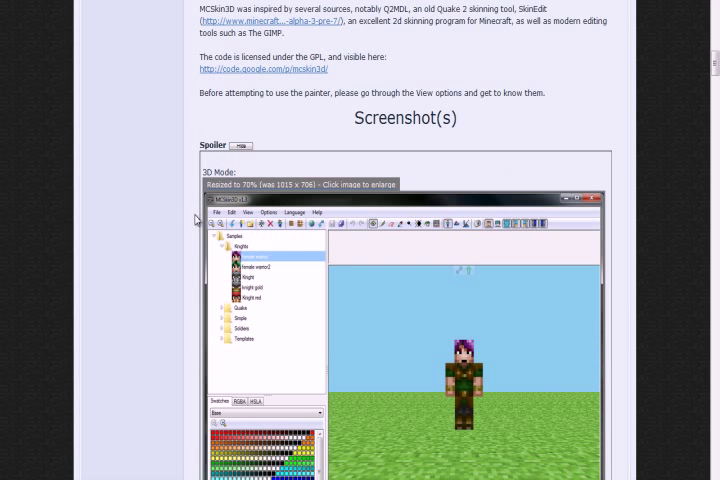
scroll("down", 3)
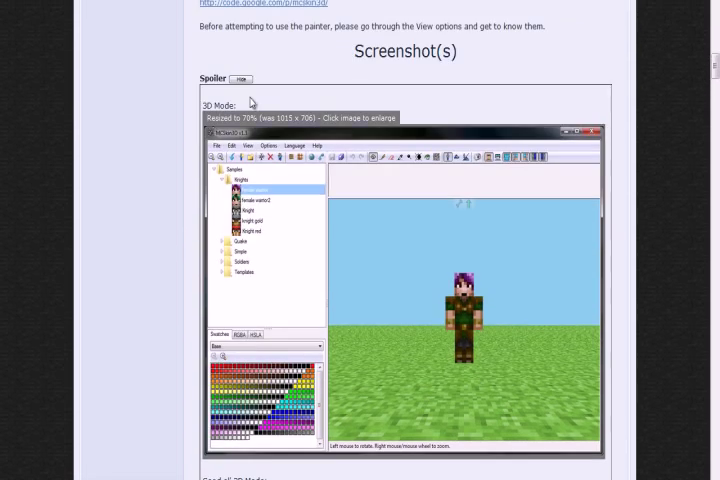
left_click(241, 79)
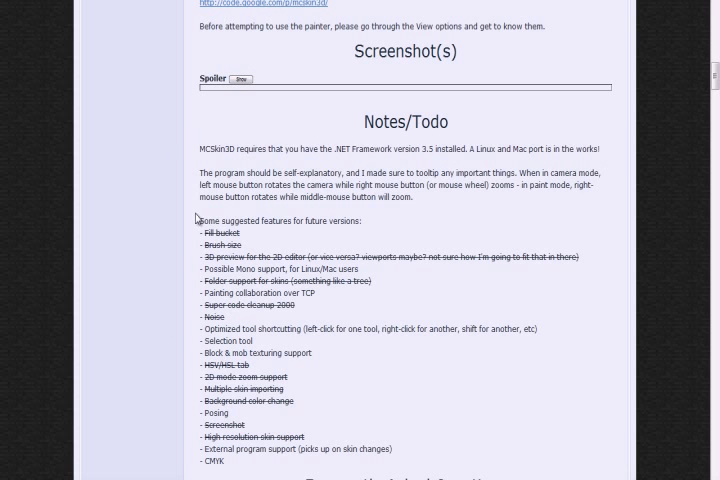
scroll("down", 3)
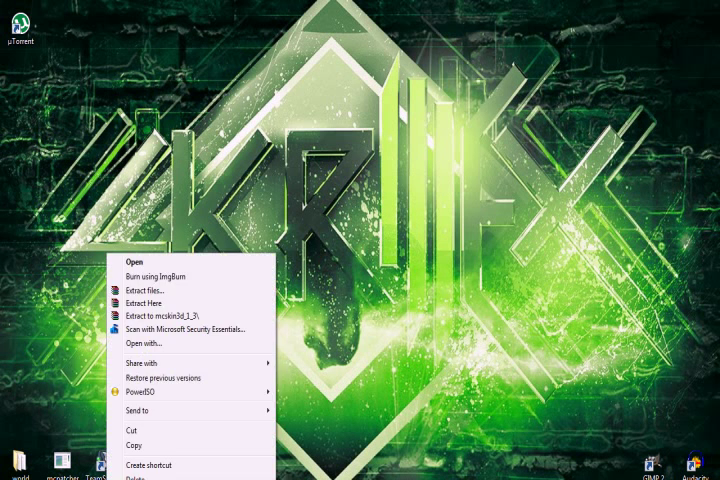
Open mcskin3d_1_3.rar in WinRAR and launch MCSkin3D.exe from it.
left_click(130, 264)
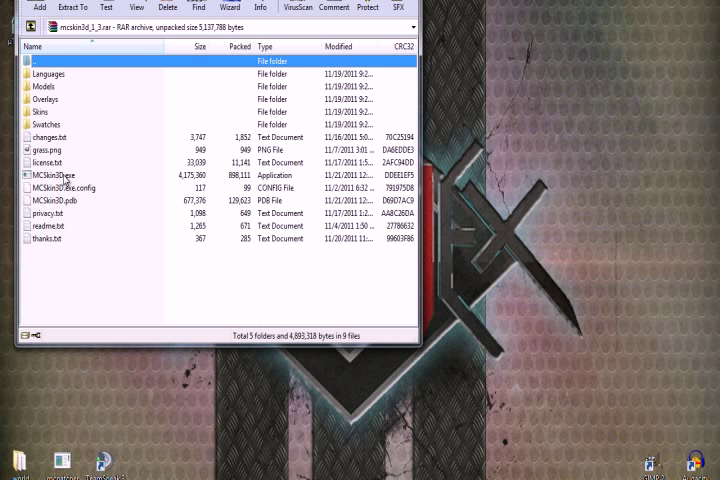
left_click(60, 174)
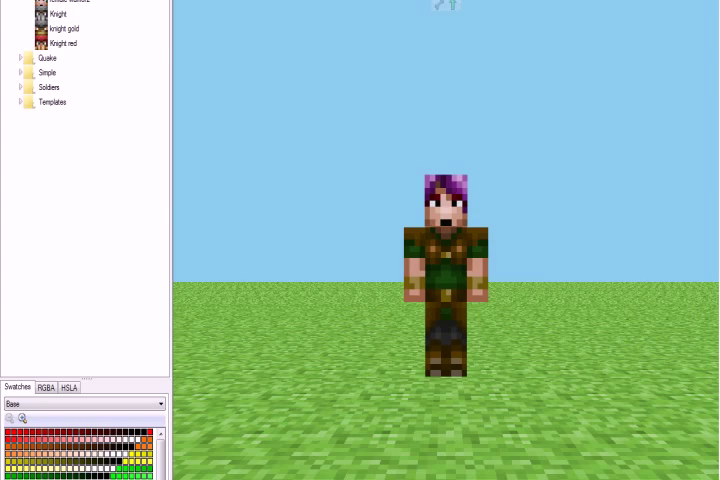
mouse_move(501, 126)
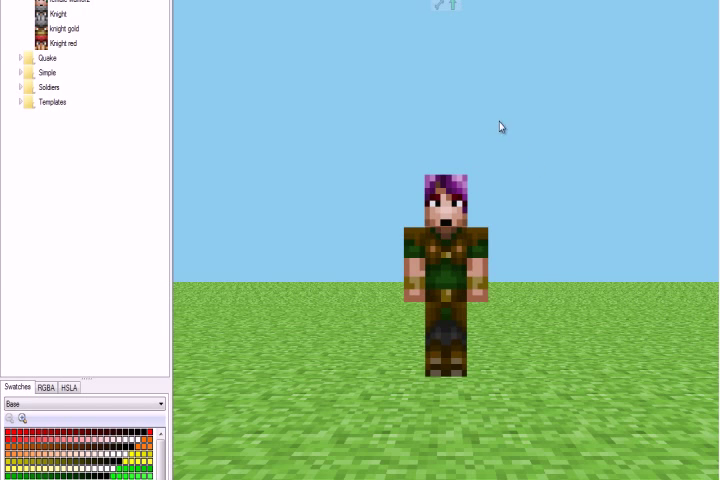
mouse_move(495, 133)
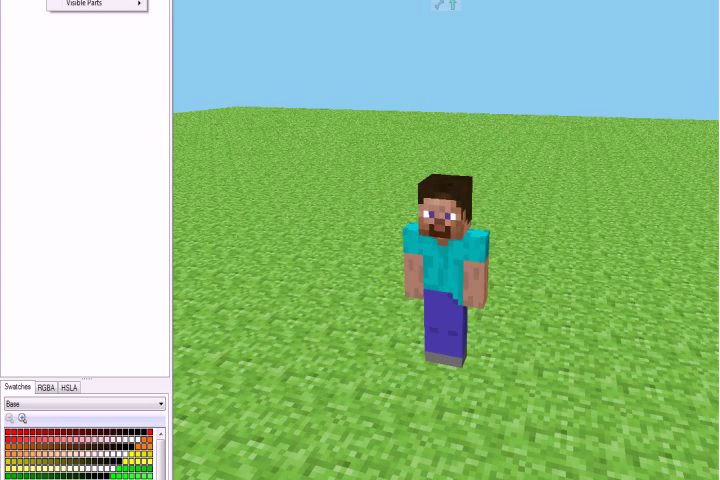
Switch the Steve skin to the flat 2D texture view via the View menu.
left_click(90, 3)
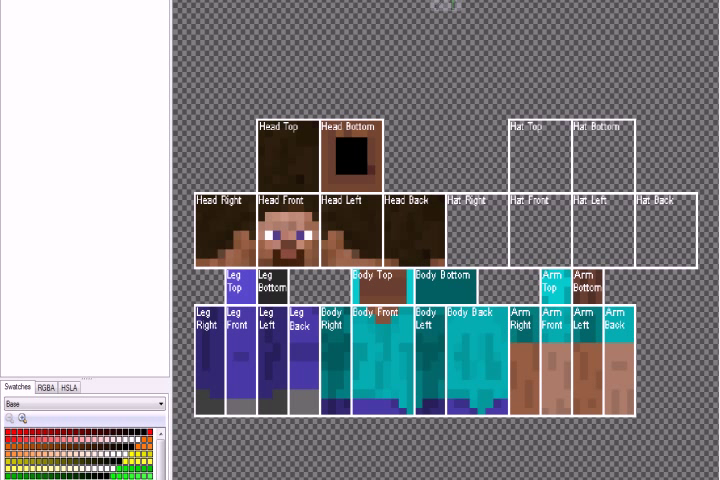
Show the flat Steve texture and the 3D Steve model in a split view.
scroll("down", 3)
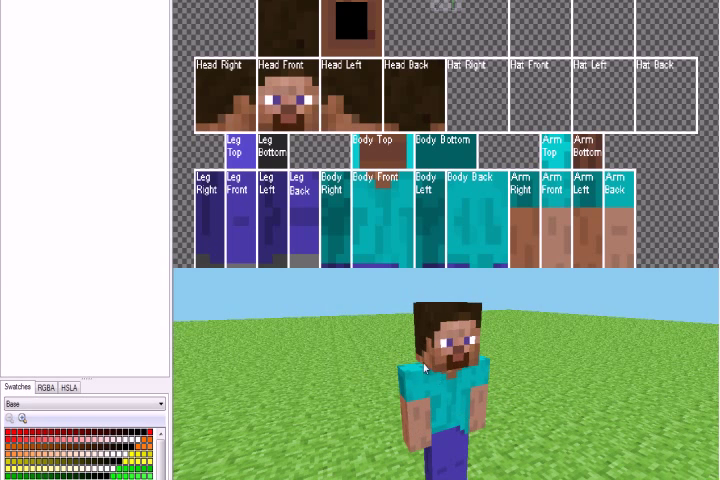
mouse_move(425, 368)
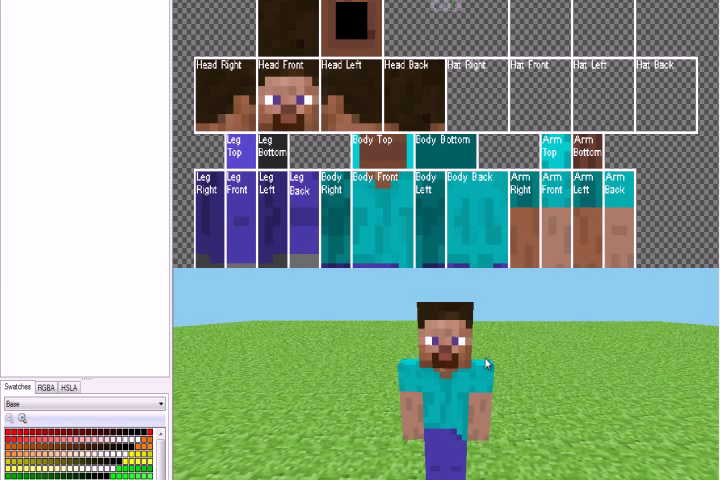
mouse_move(472, 355)
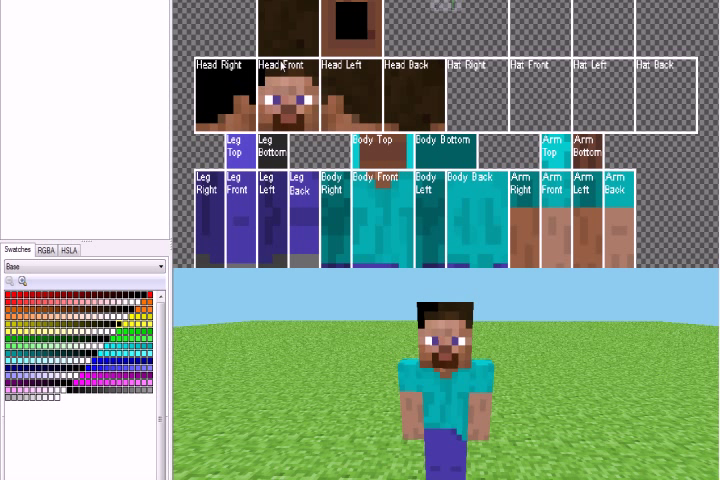
mouse_move(313, 78)
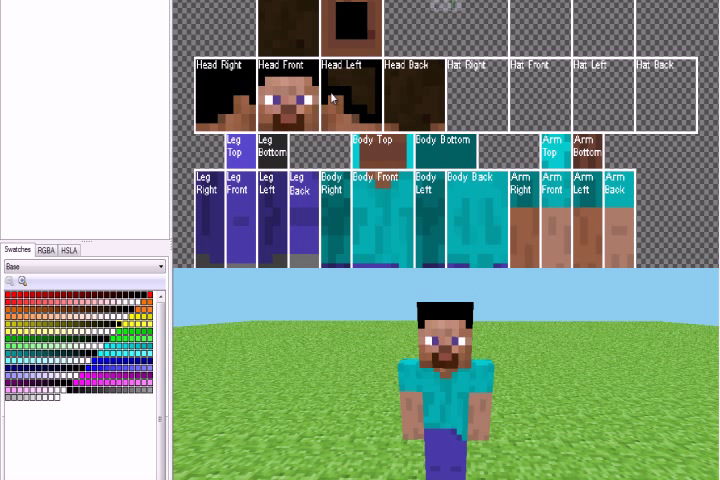
Paint black hair on the left side and back of Steve's head.
left_click(340, 95)
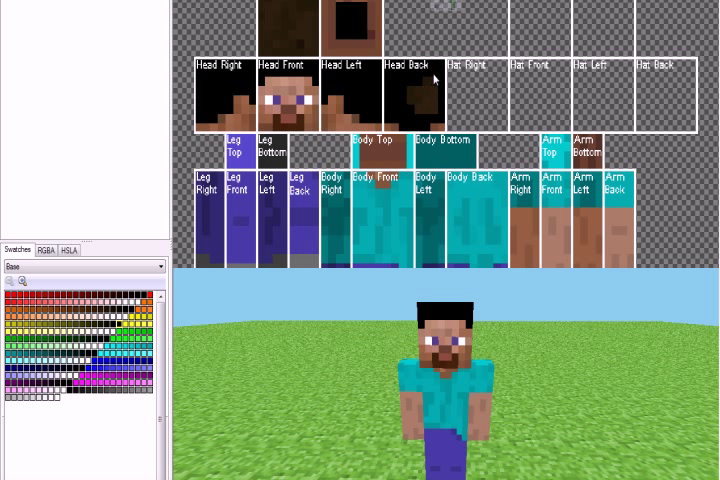
left_click(420, 95)
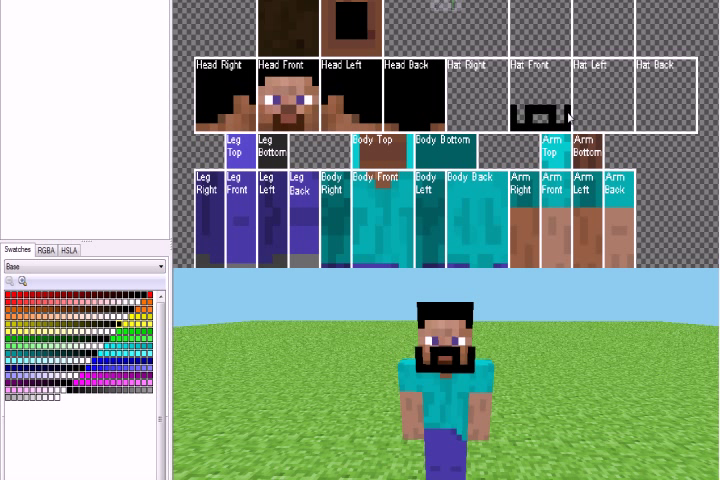
mouse_move(573, 120)
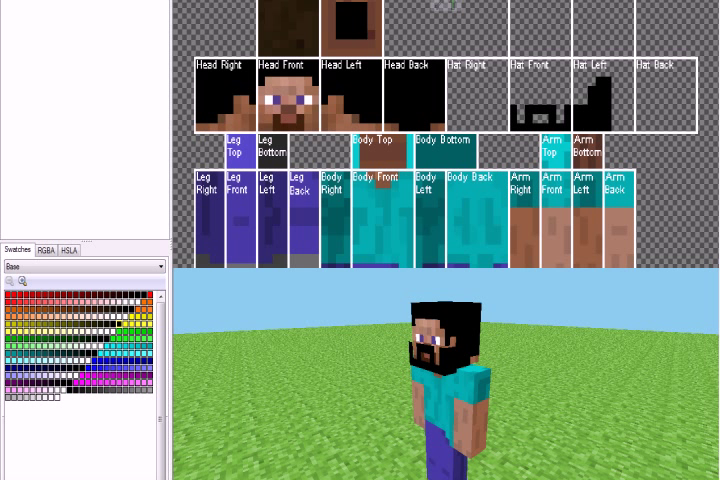
mouse_move(513, 333)
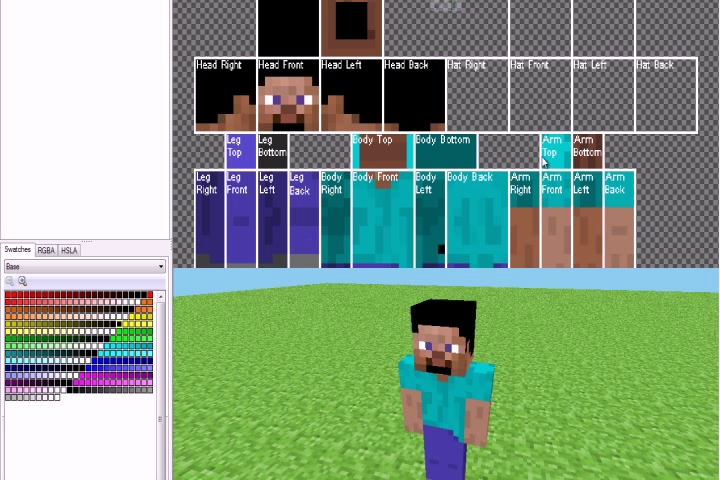
mouse_move(463, 7)
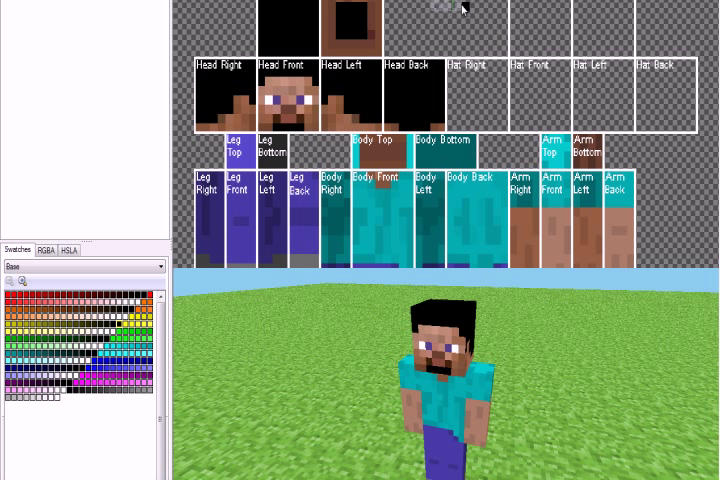
mouse_move(405, 55)
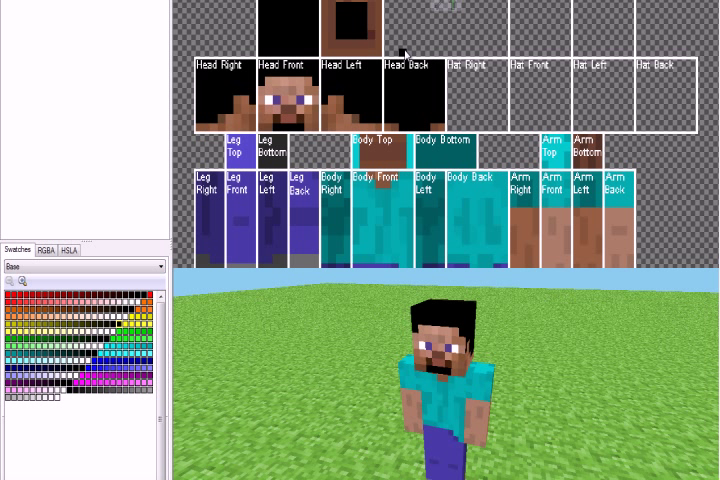
mouse_move(65, 278)
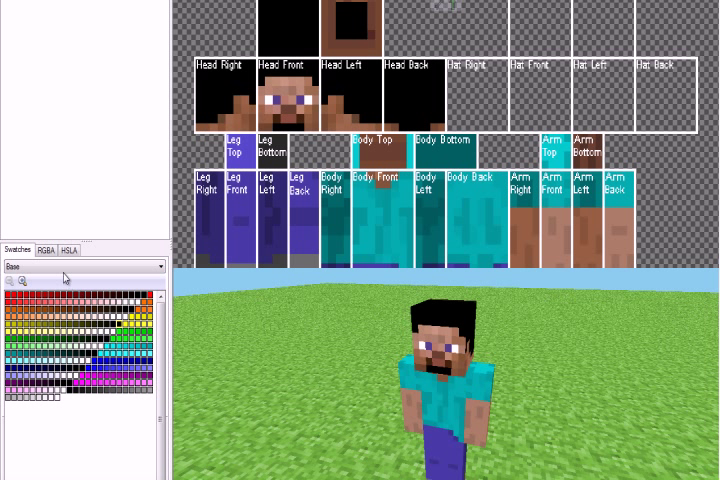
Check the RGBA colour mixer, then go back to the swatch palettes.
left_click(46, 249)
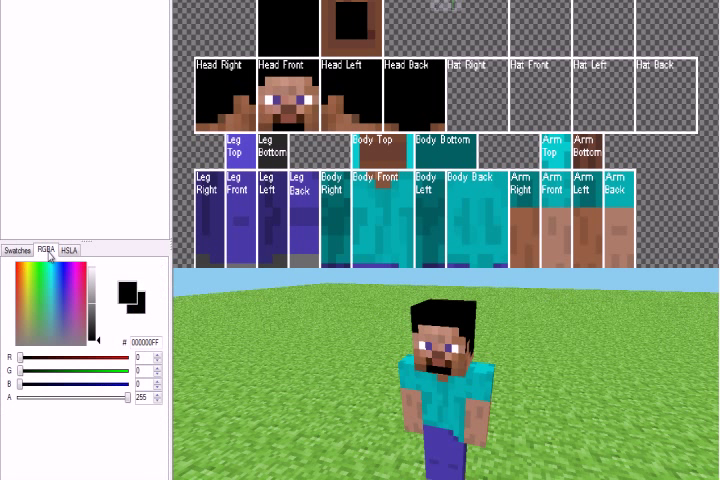
mouse_move(33, 300)
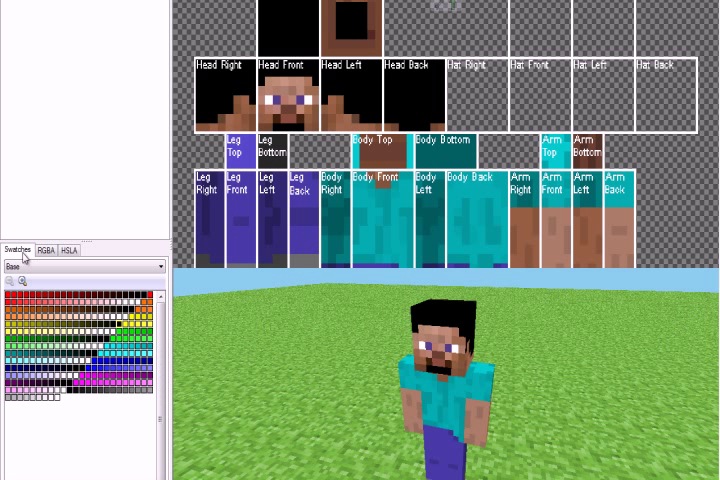
left_click(83, 266)
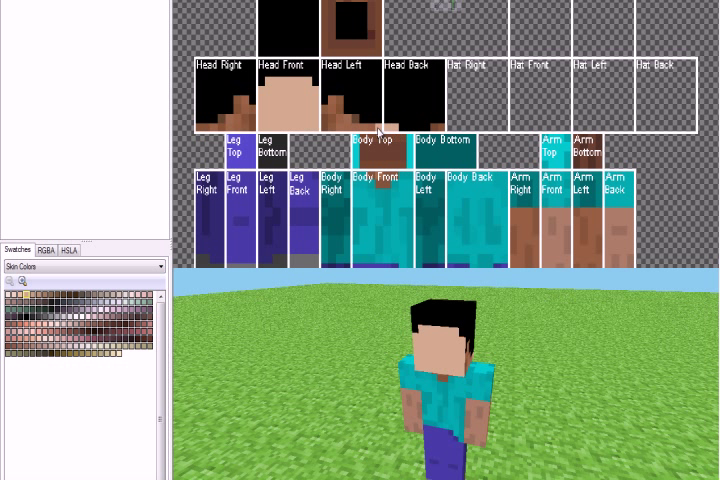
mouse_move(340, 105)
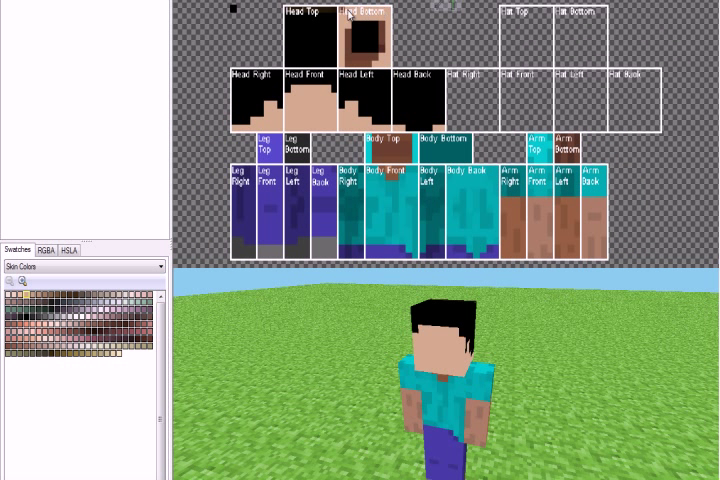
mouse_move(384, 58)
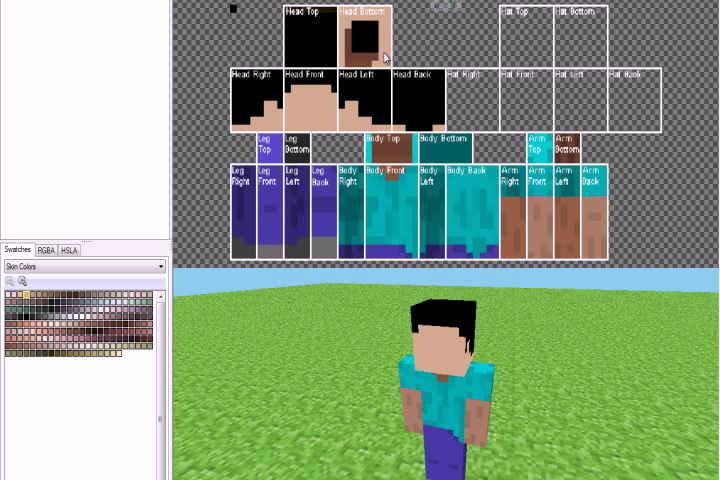
mouse_move(347, 48)
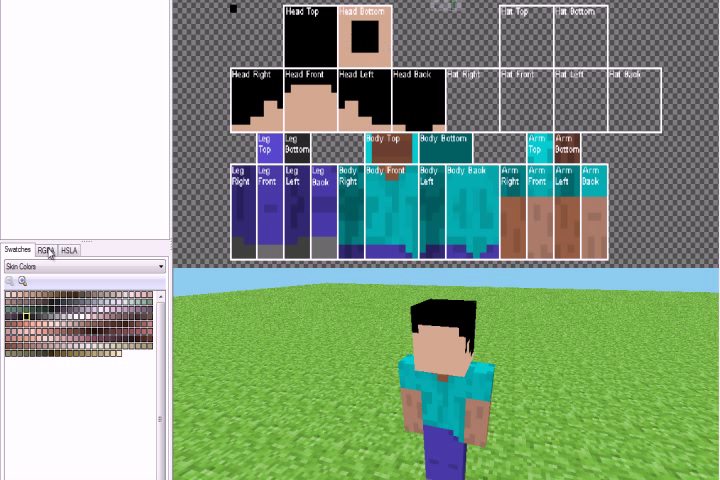
Draw white eyes with black pupils on Head Front, then select the Skin Colors palette.
left_click(150, 266)
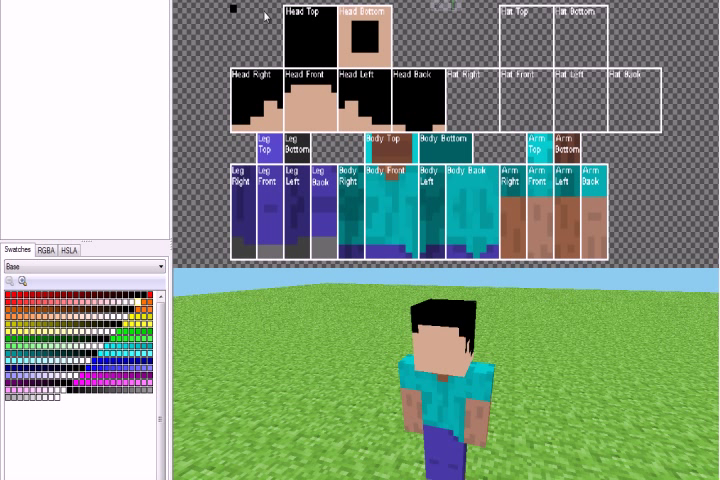
left_click(328, 105)
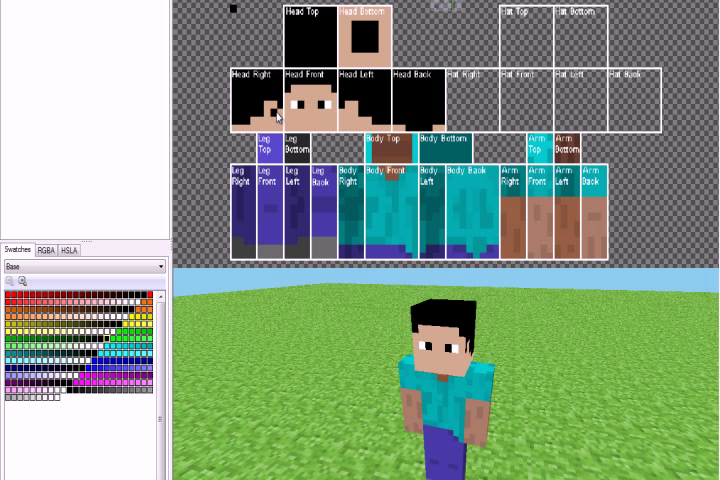
mouse_move(44, 146)
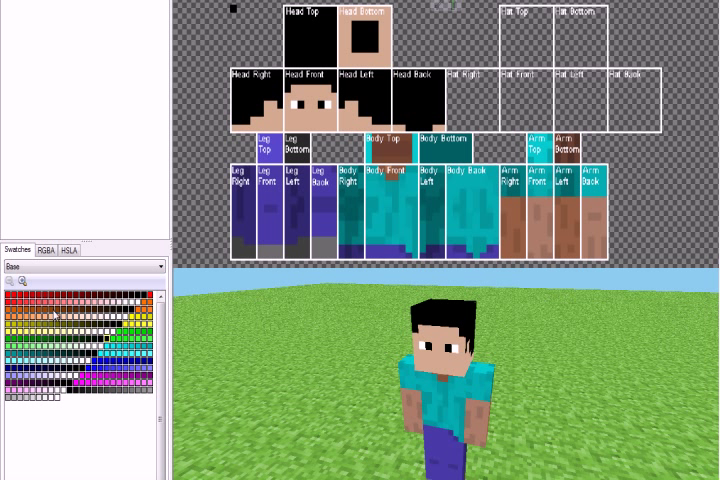
left_click(45, 249)
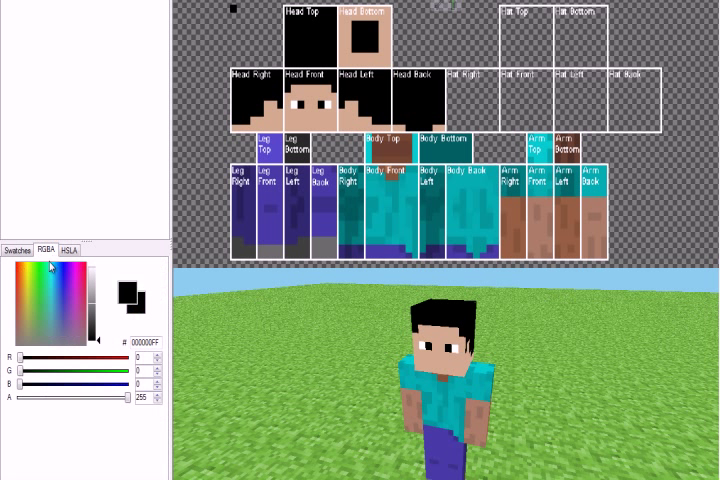
left_click(17, 249)
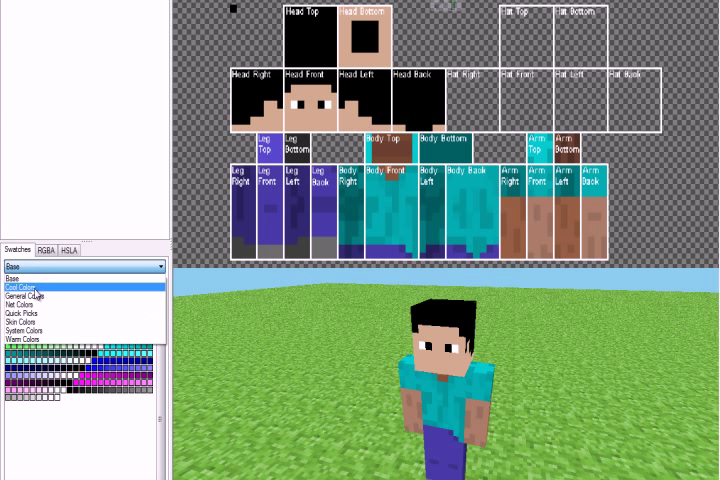
left_click(25, 321)
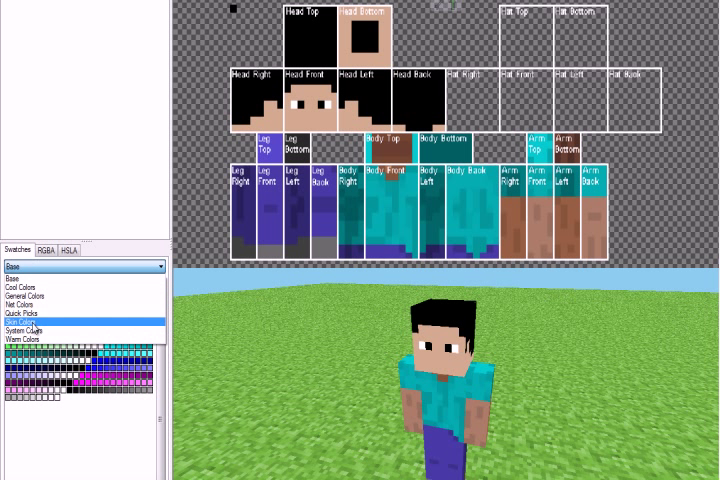
left_click(30, 321)
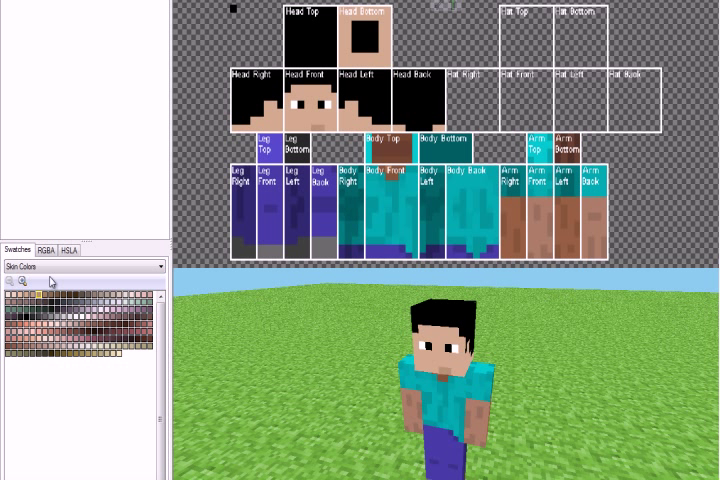
Switch the swatches from Skin Colors to the Base colour set.
left_click(80, 266)
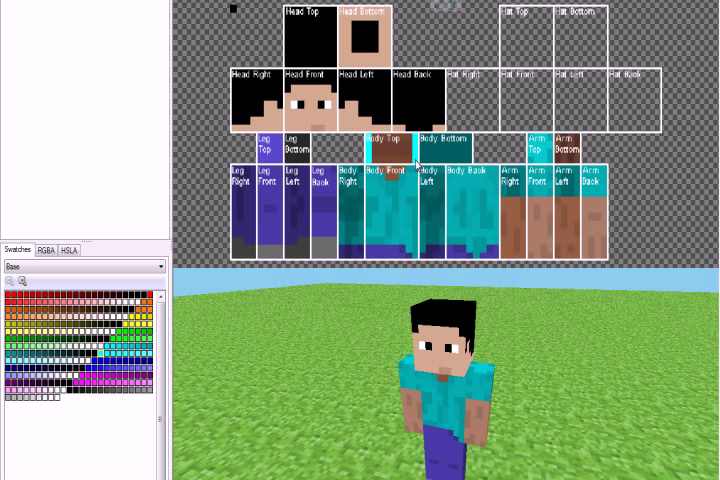
mouse_move(413, 178)
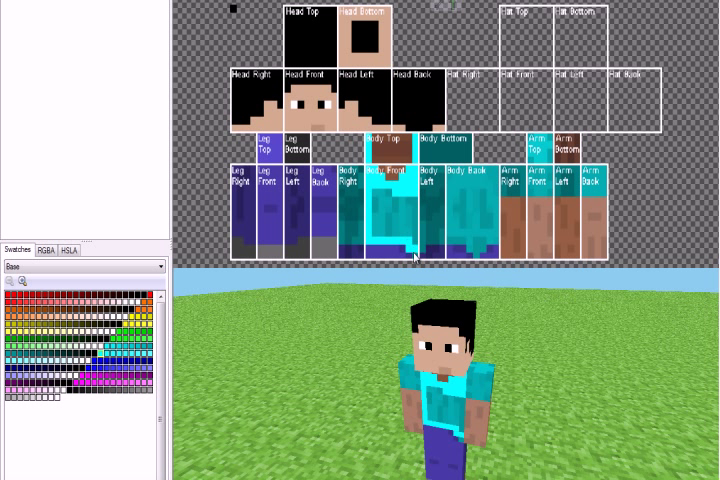
Fill the shirt's front, bottom and back faces with bright cyan.
left_click(378, 207)
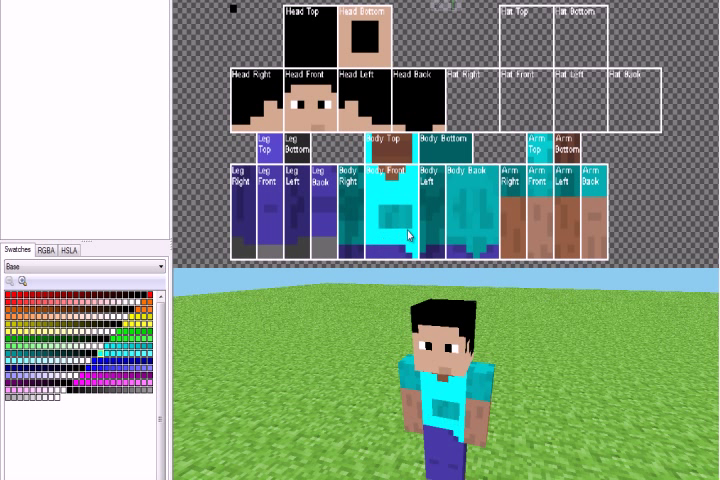
left_click(398, 230)
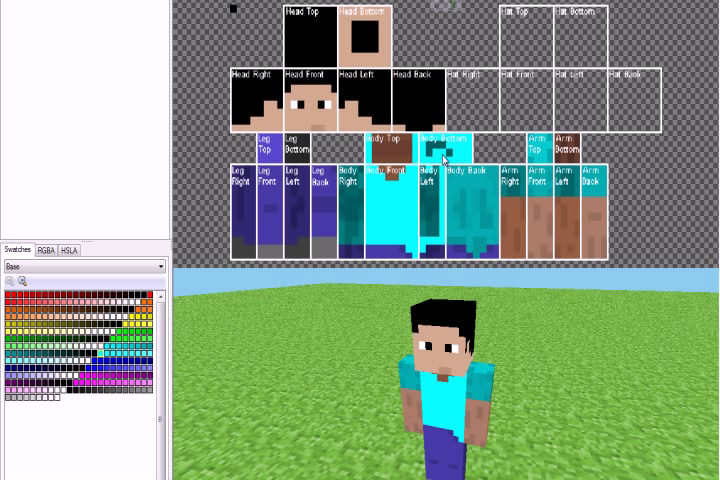
left_click(430, 160)
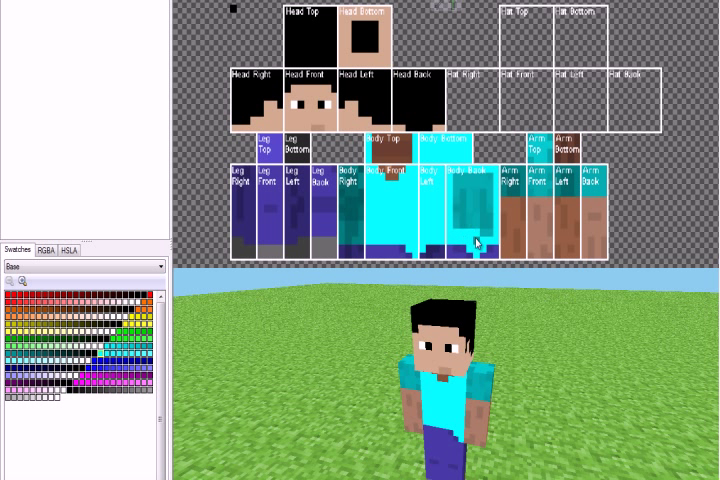
left_click(465, 225)
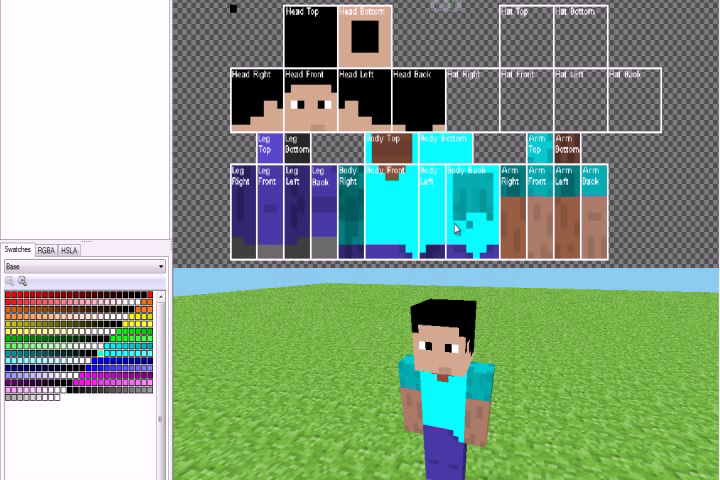
left_click(463, 185)
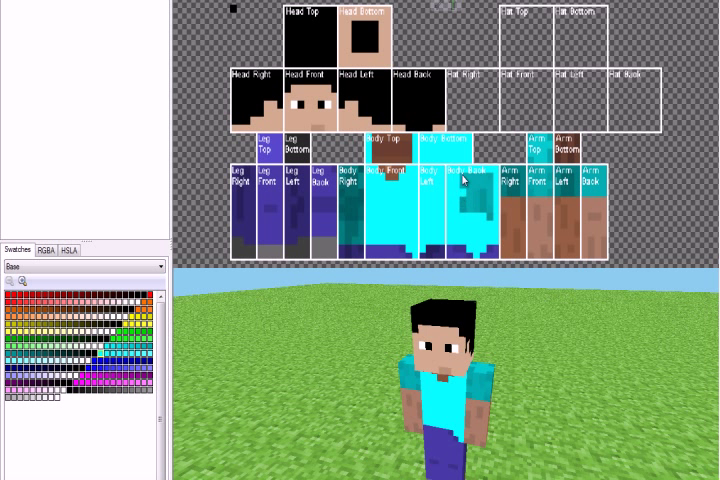
left_click(478, 190)
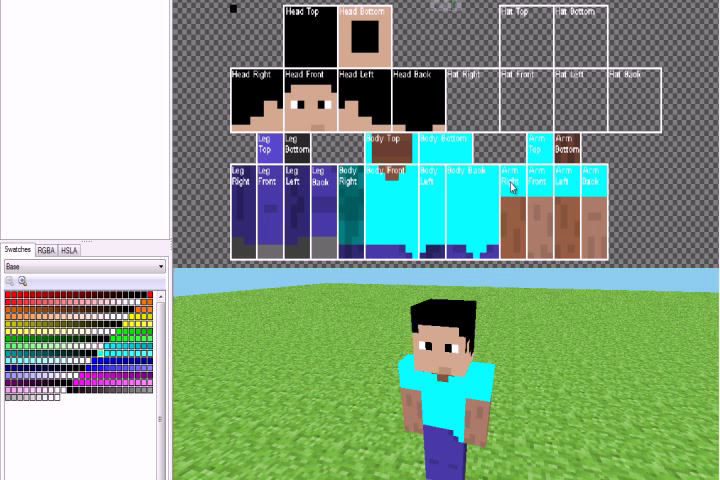
mouse_move(379, 210)
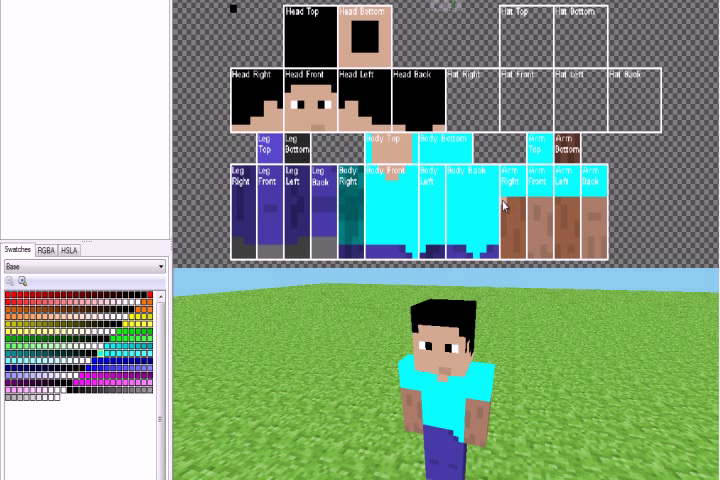
mouse_move(548, 208)
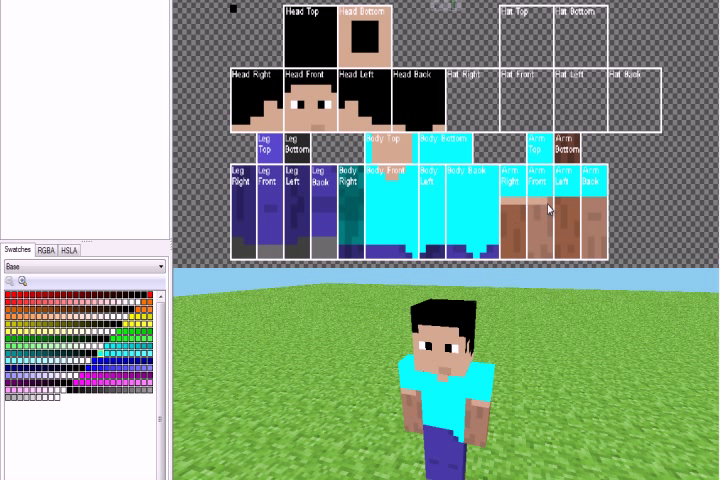
mouse_move(608, 235)
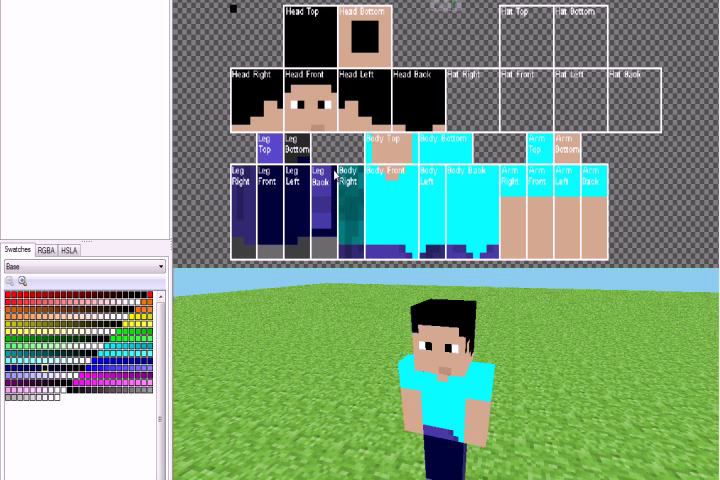
Fill Body Right with cyan and Leg Right, Back and Top with dark navy.
left_click(322, 226)
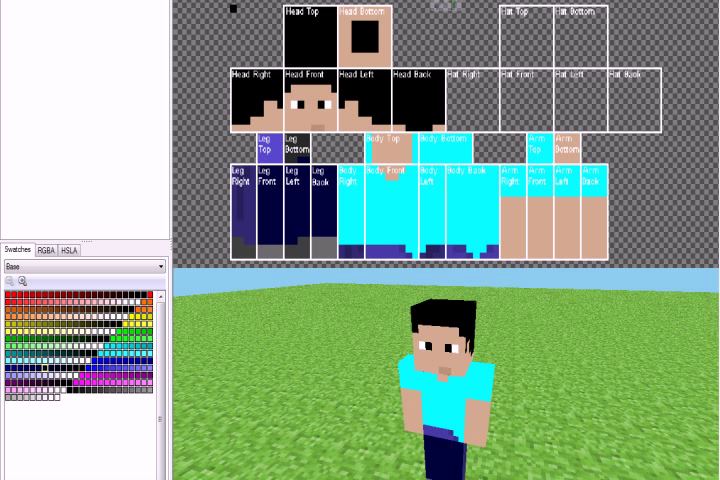
mouse_move(305, 218)
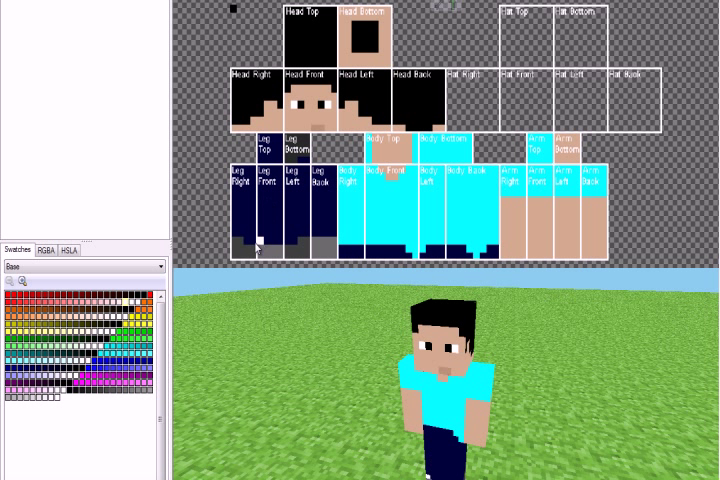
Paint pale grey shoes along the bottom rows of the leg faces.
left_click(234, 245)
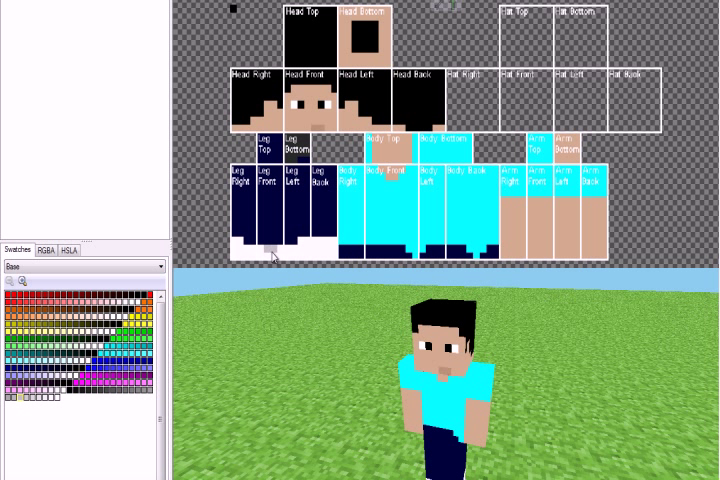
mouse_move(274, 257)
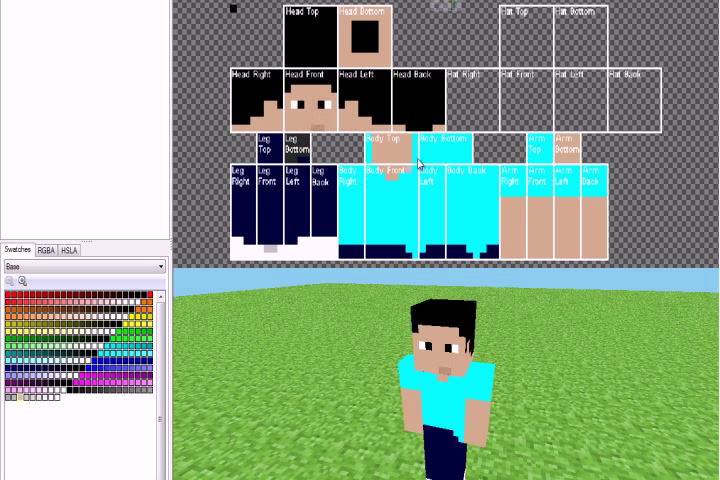
mouse_move(422, 163)
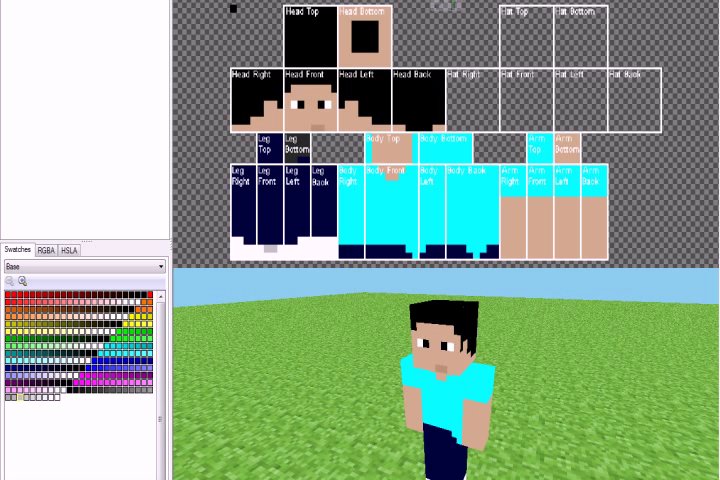
left_click(95, 2)
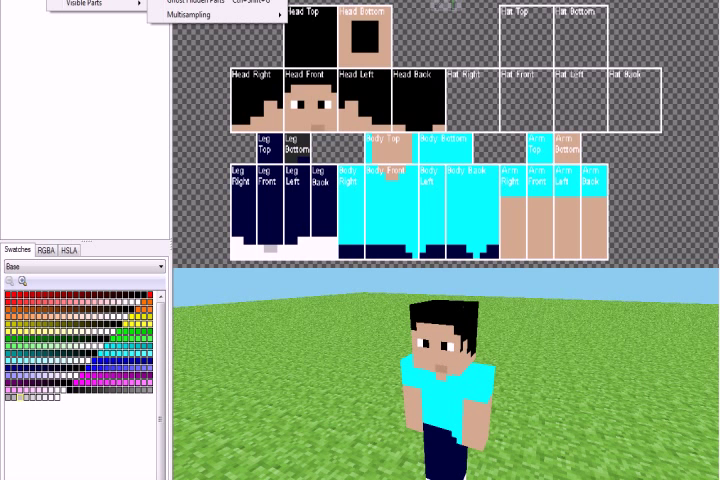